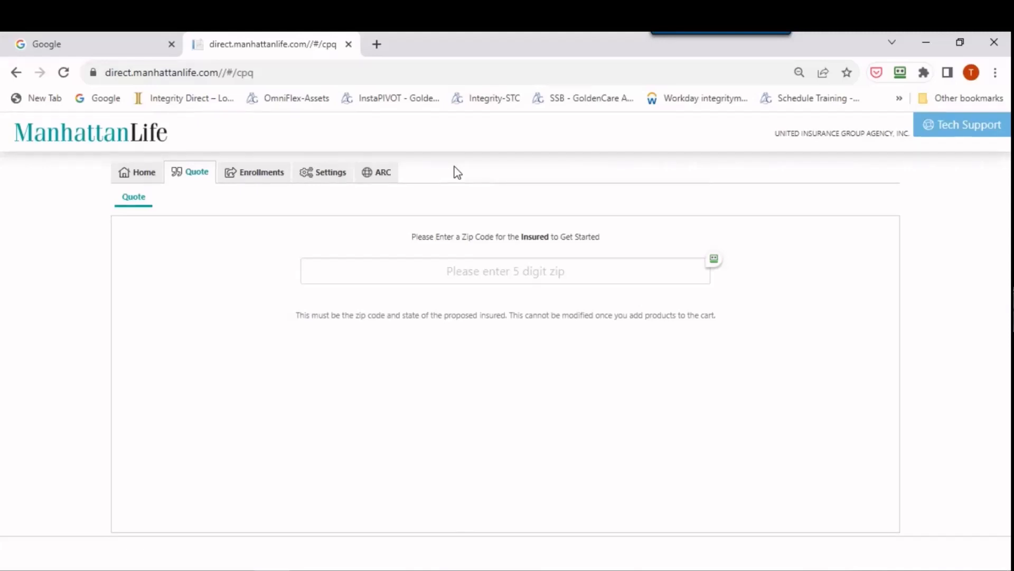
pyautogui.moveTo(529, 192)
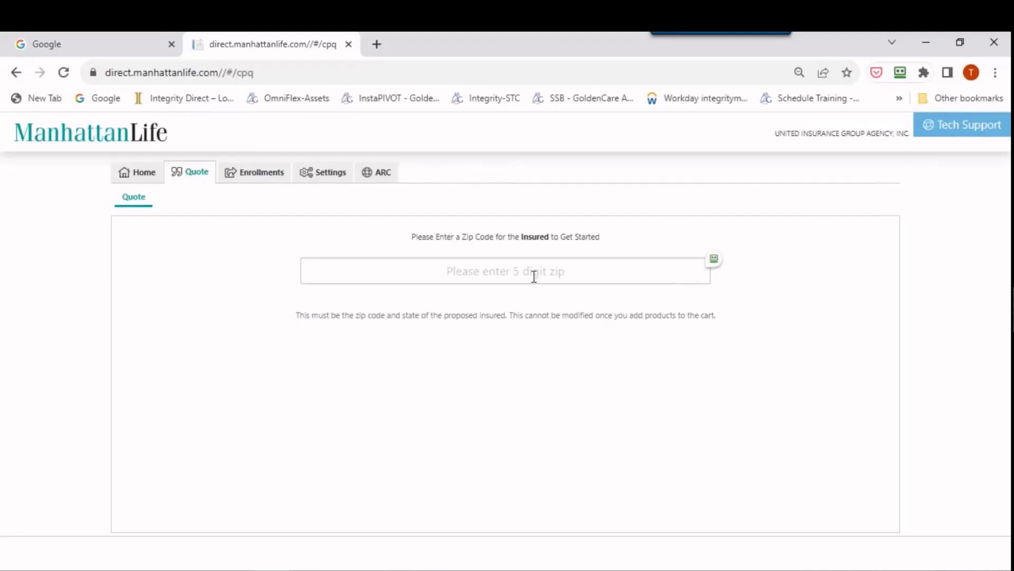
# Enter ZIP 36117 and continue to the Montgomery, AL rates and products form.
pyautogui.click(505, 271)
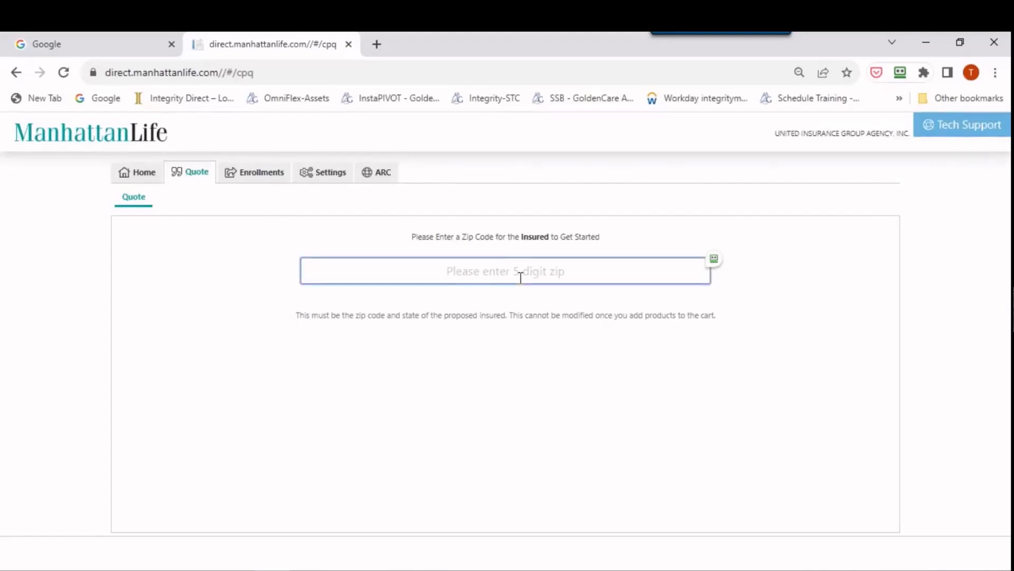
pyautogui.write('36117')
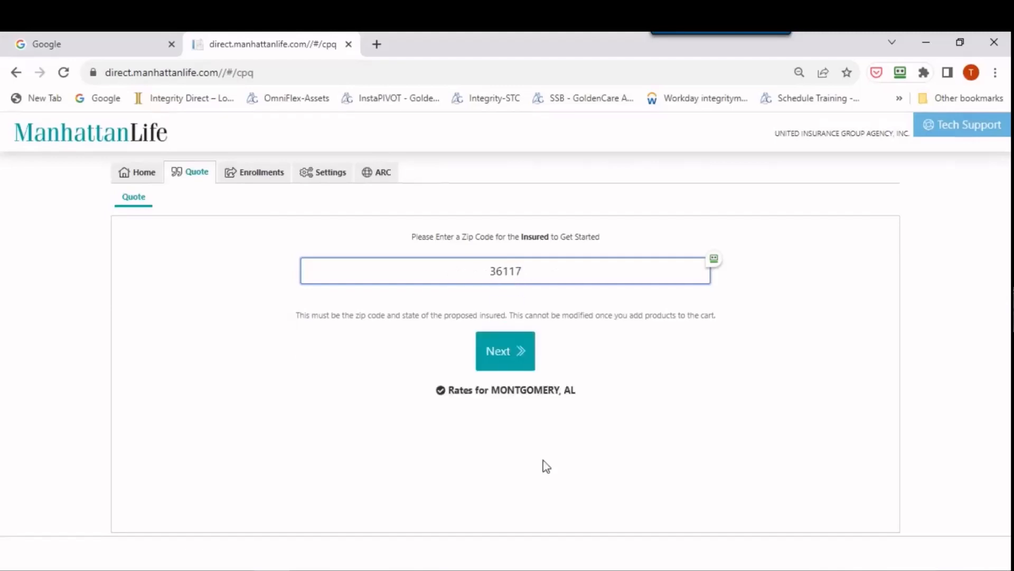
pyautogui.click(505, 350)
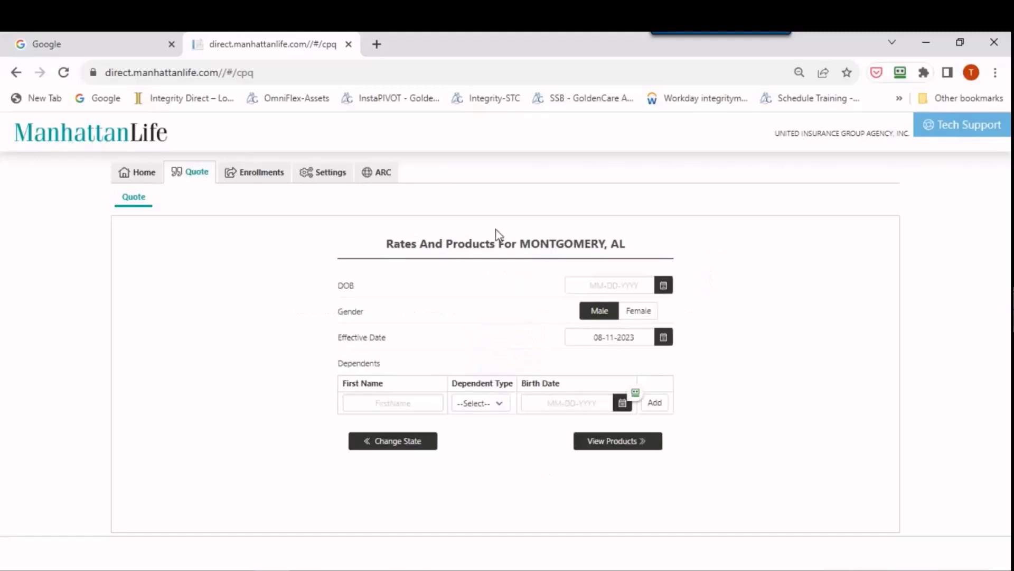
pyautogui.click(609, 286)
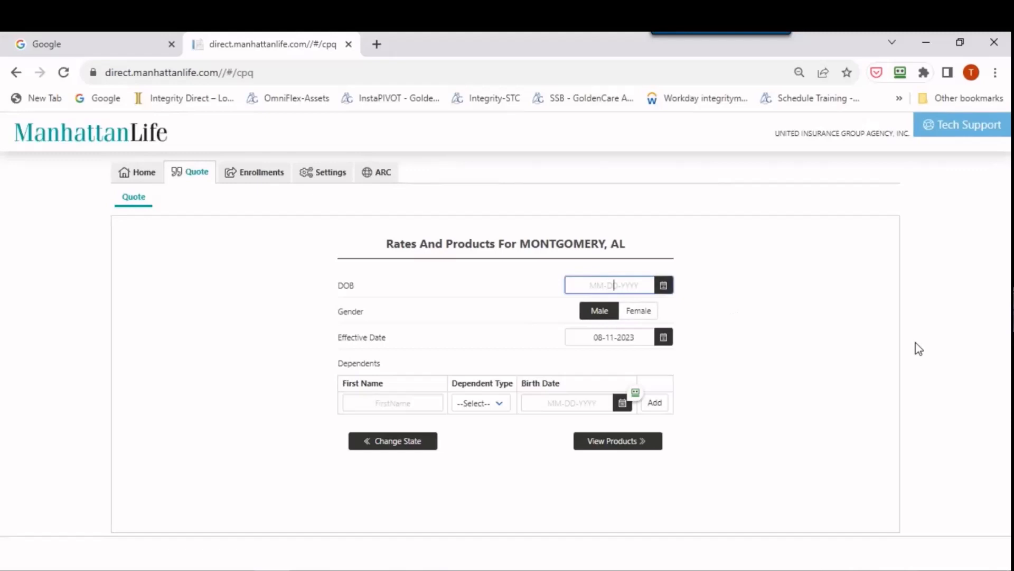
pyautogui.write('10-11-')
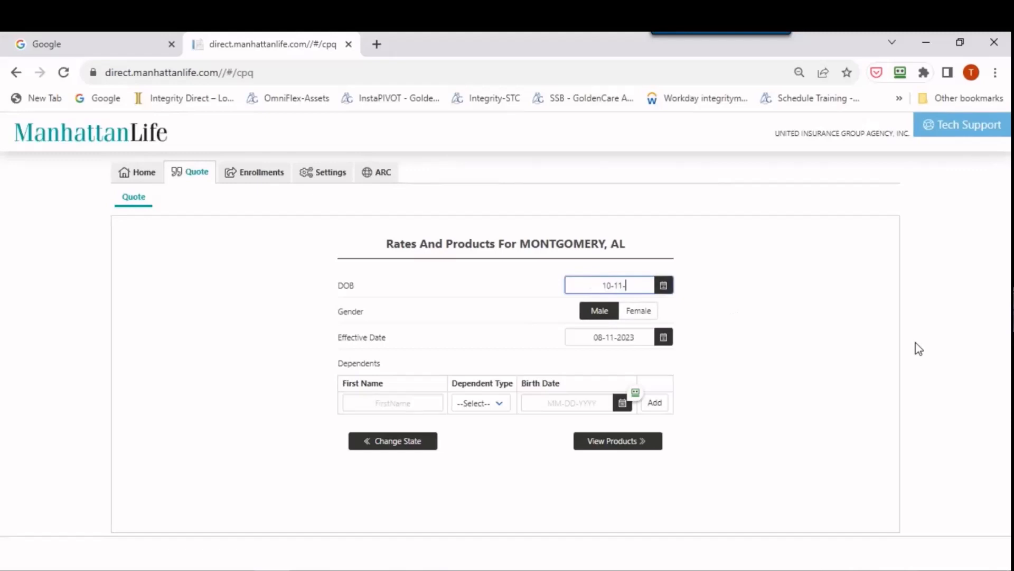
pyautogui.write('1961')
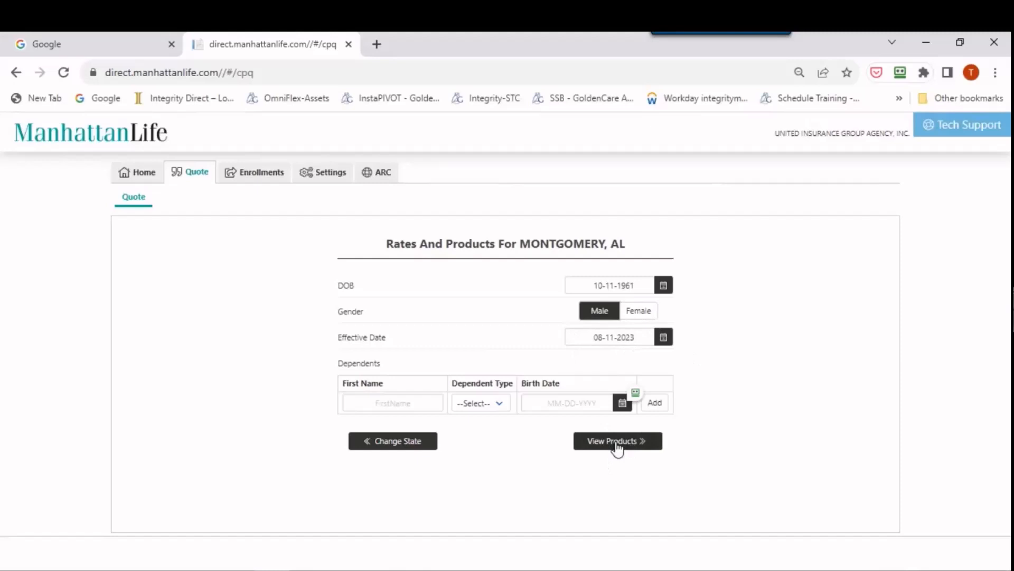
pyautogui.click(617, 441)
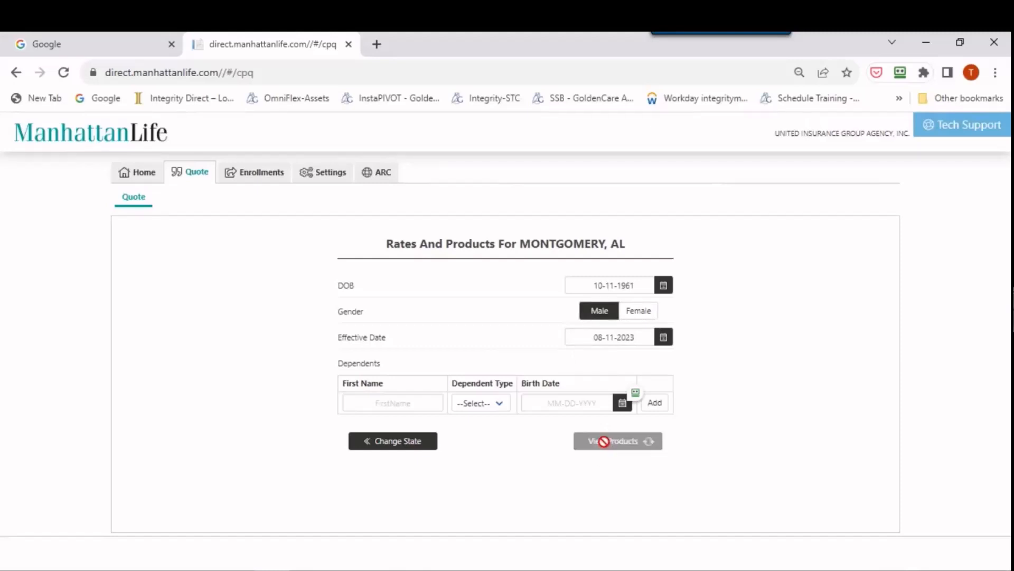
pyautogui.click(617, 440)
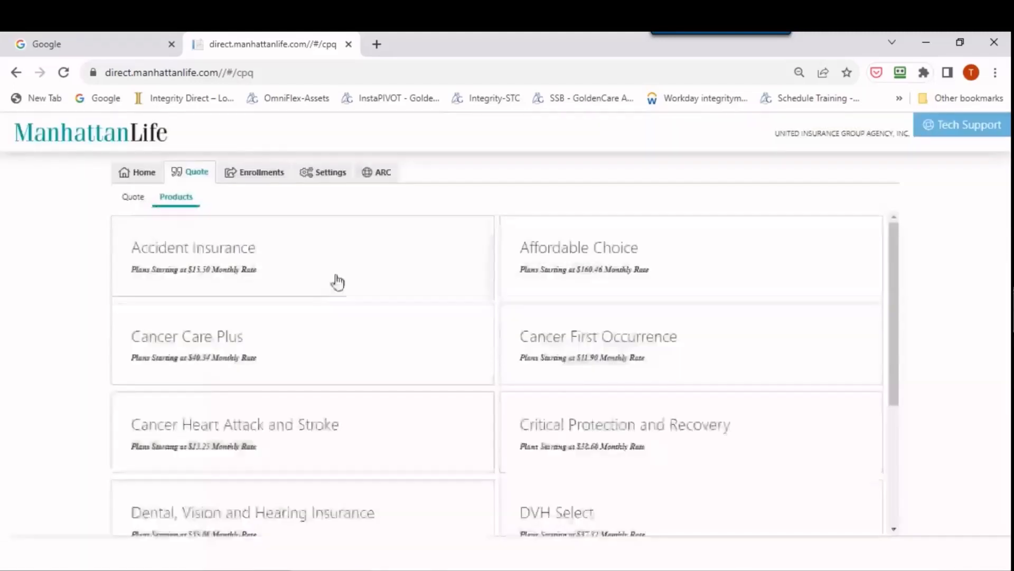
# Choose OmniFlex Short-Term Care and answer No to the spouse applying for coverage.
pyautogui.scroll(-3)
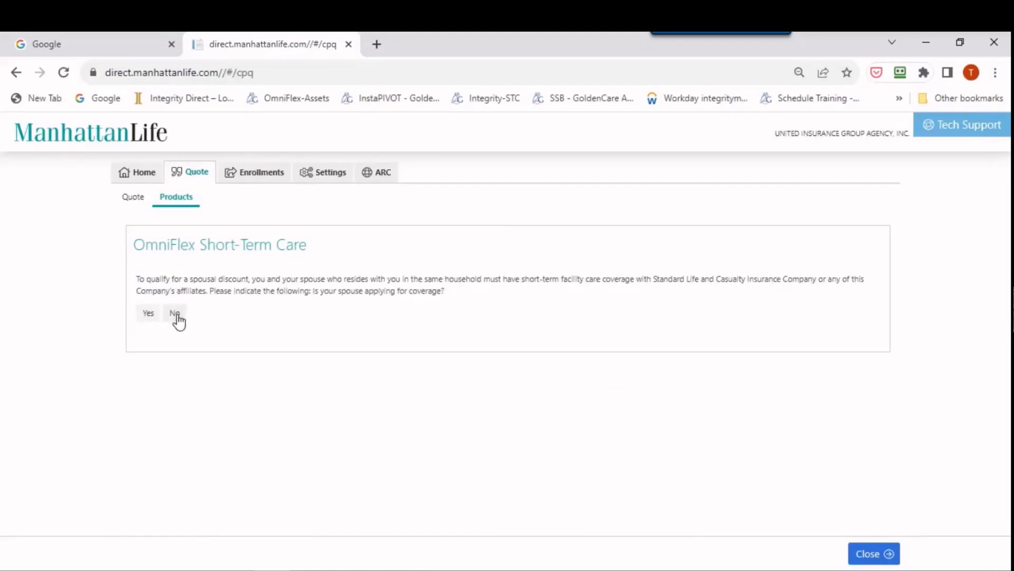
pyautogui.click(174, 313)
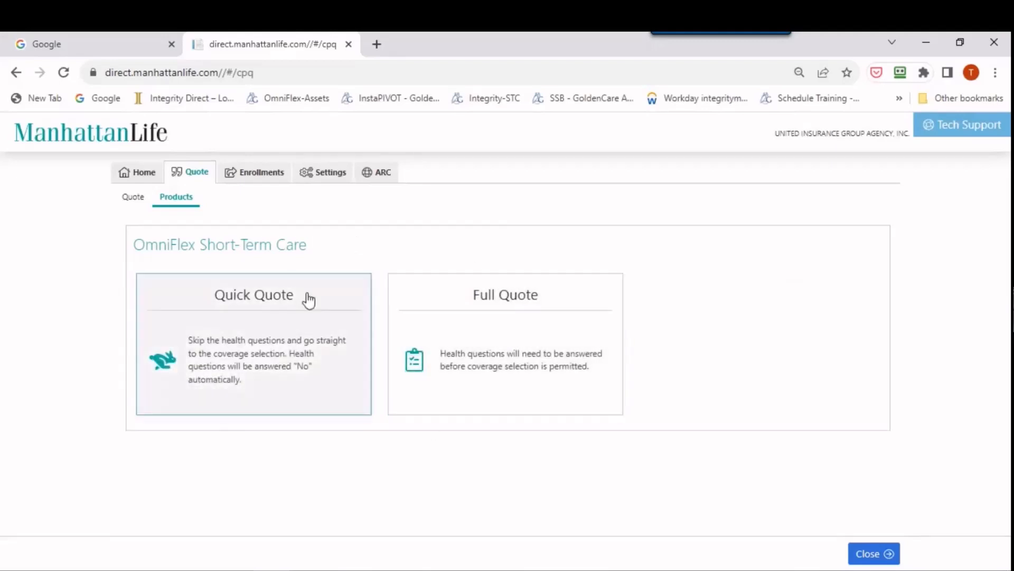
pyautogui.moveTo(9, 381)
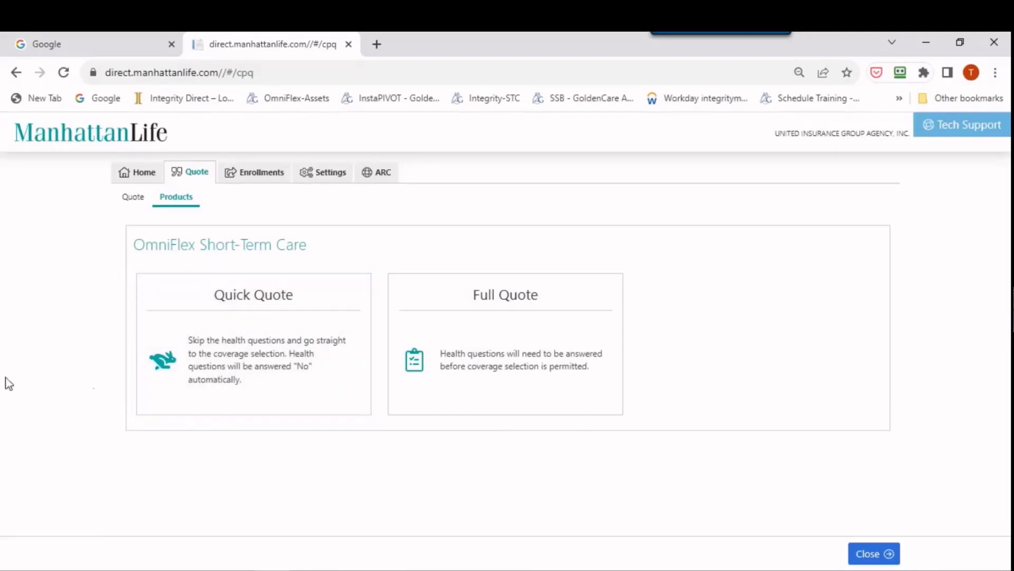
pyautogui.moveTo(171, 396)
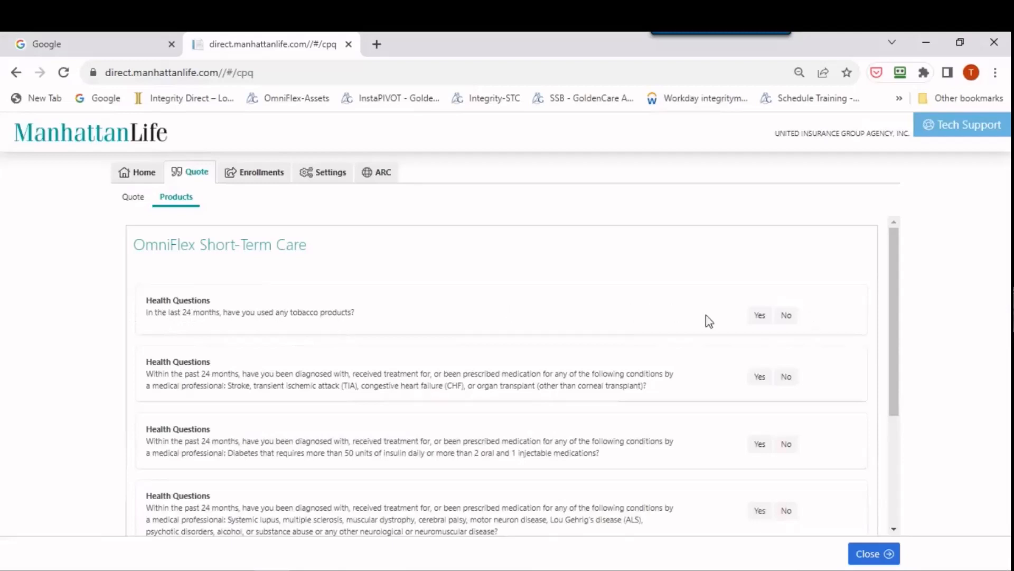
pyautogui.moveTo(873, 298)
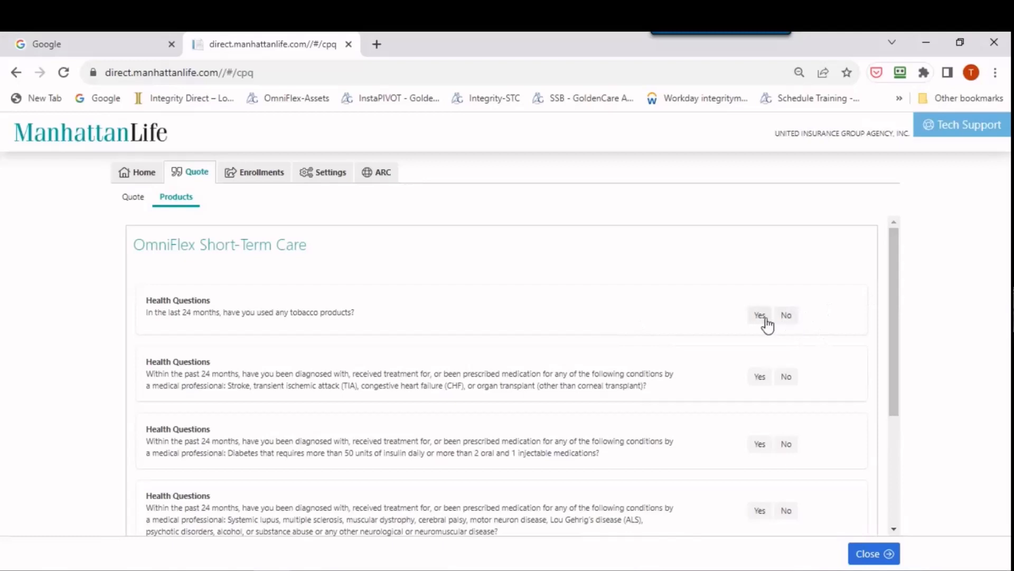
# Choose Full Quote to display the health questions, beginning with tobacco use.
pyautogui.click(786, 315)
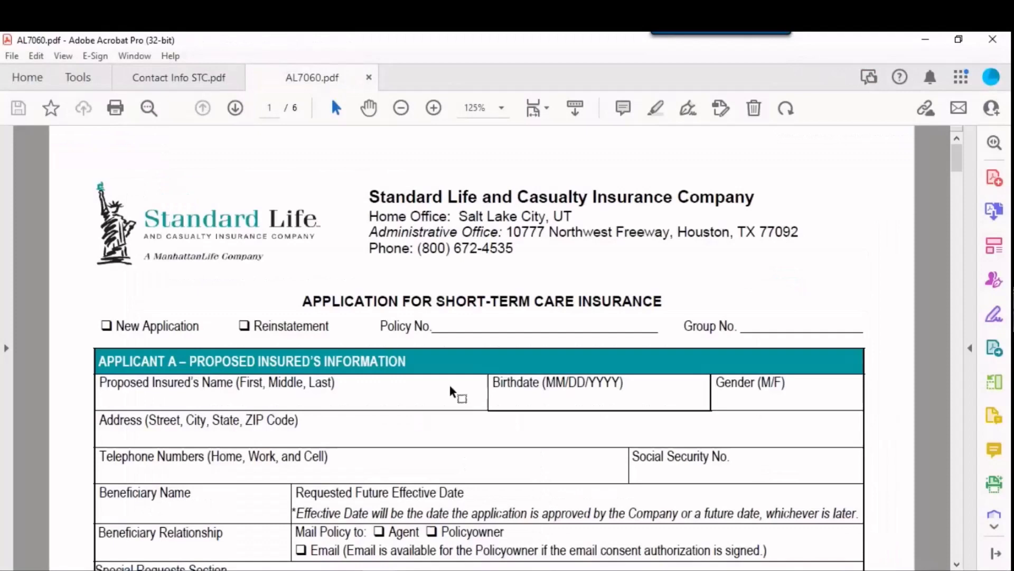
# Scroll AL7060.pdf to page 3, Health Questions – Part I knockout questions.
pyautogui.scroll(-3)
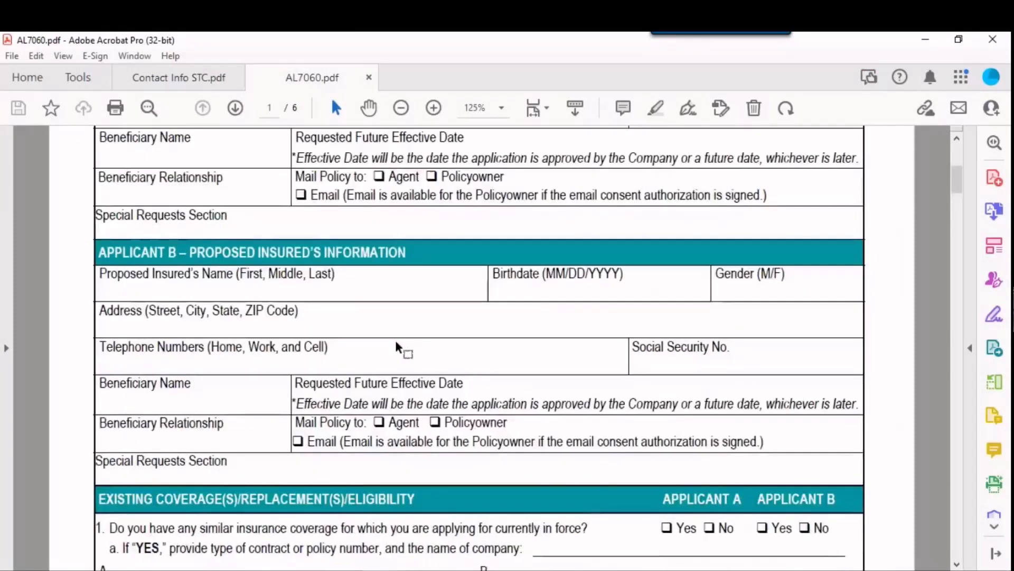
pyautogui.scroll(-3)
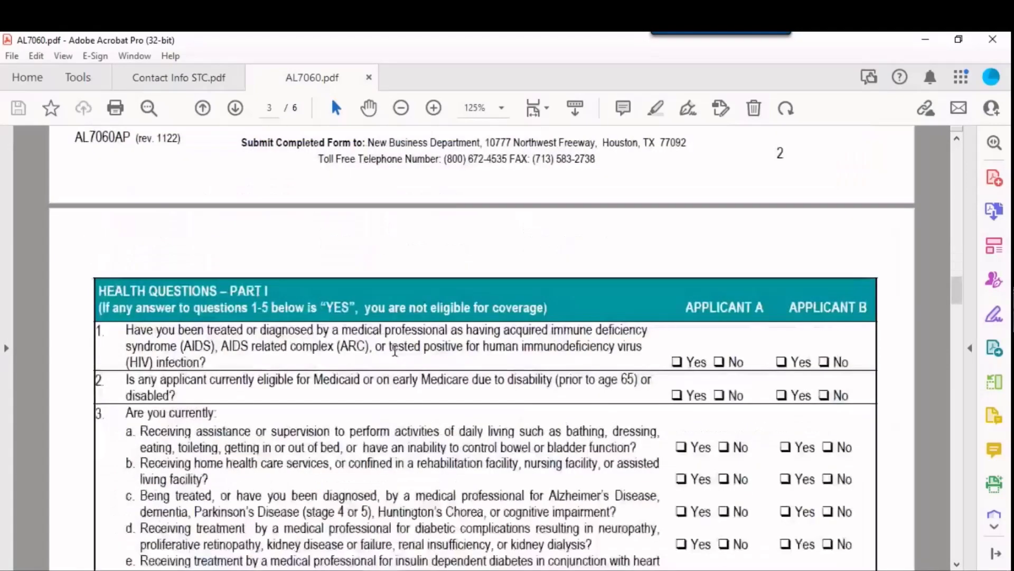
pyautogui.scroll(-3)
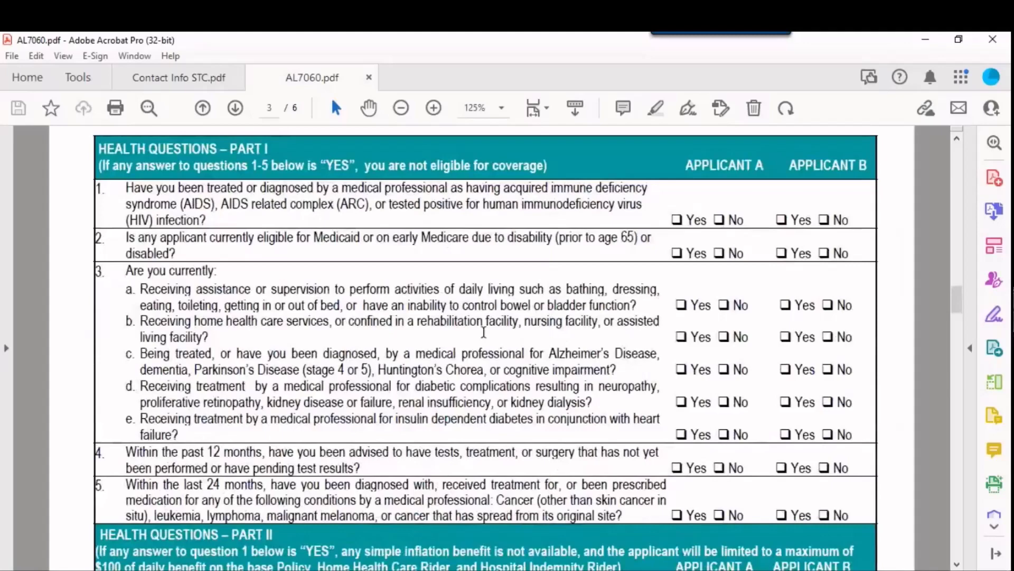
pyautogui.moveTo(238, 226)
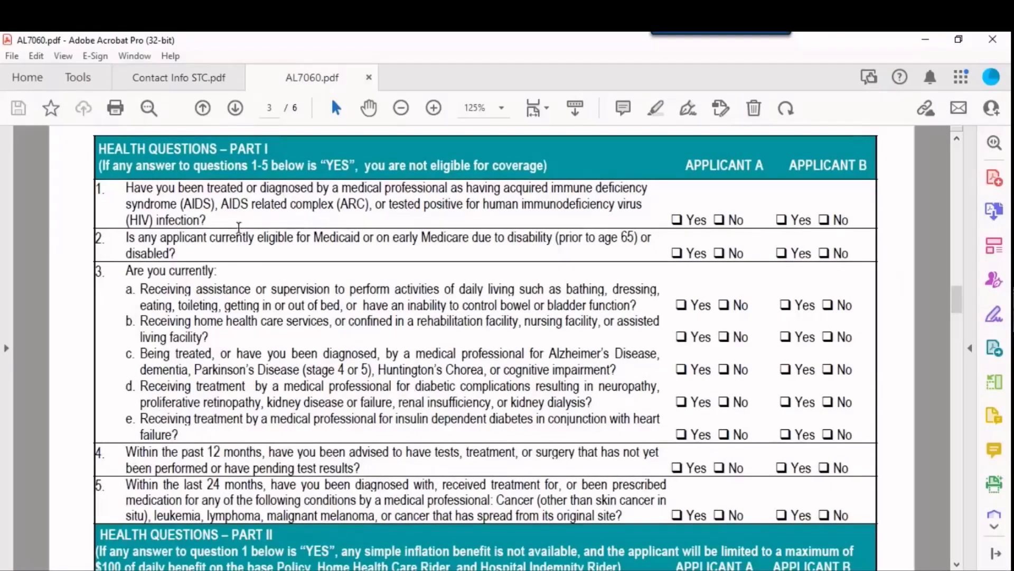
pyautogui.scroll(-3)
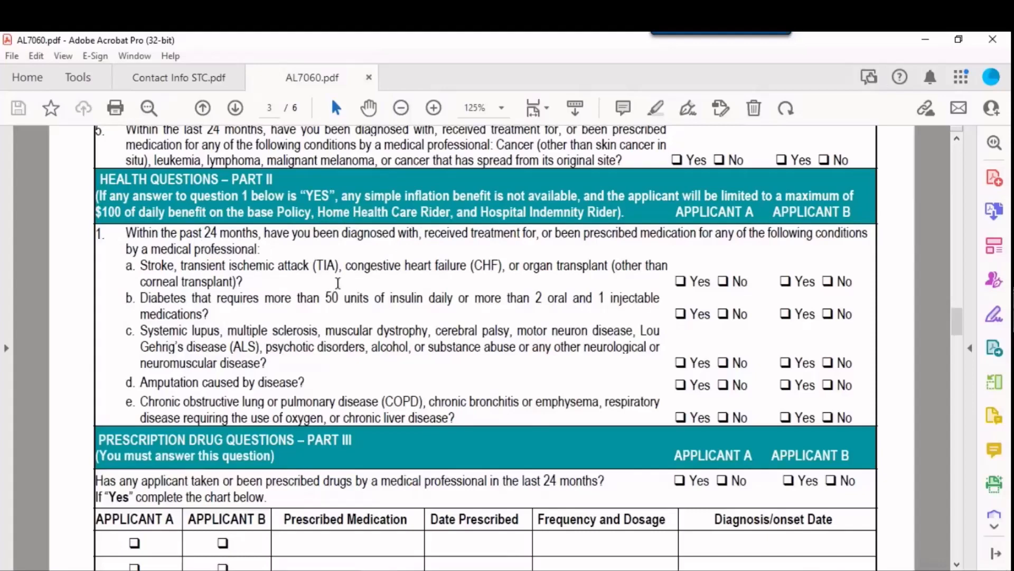
pyautogui.moveTo(229, 207)
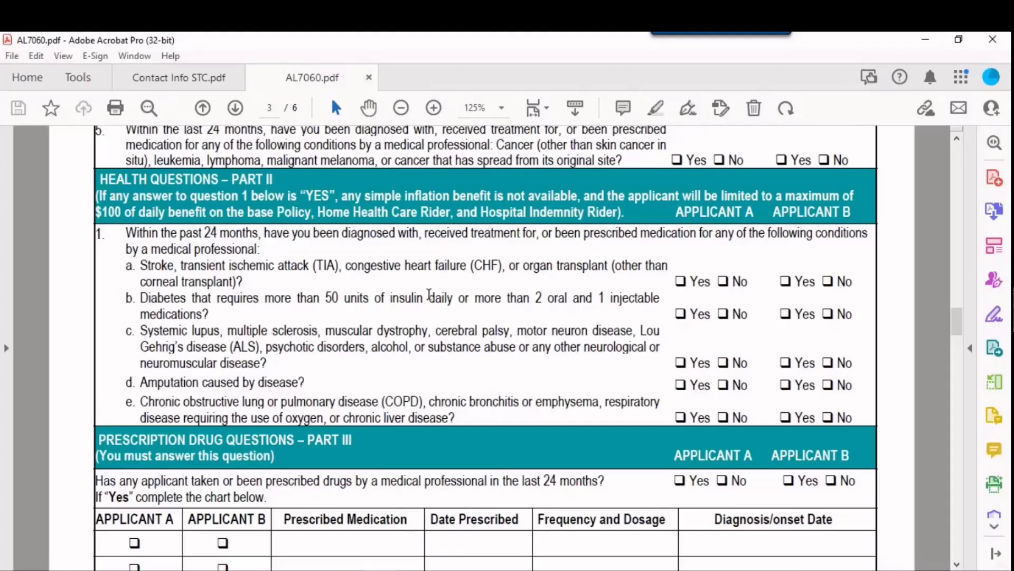
pyautogui.moveTo(516, 307)
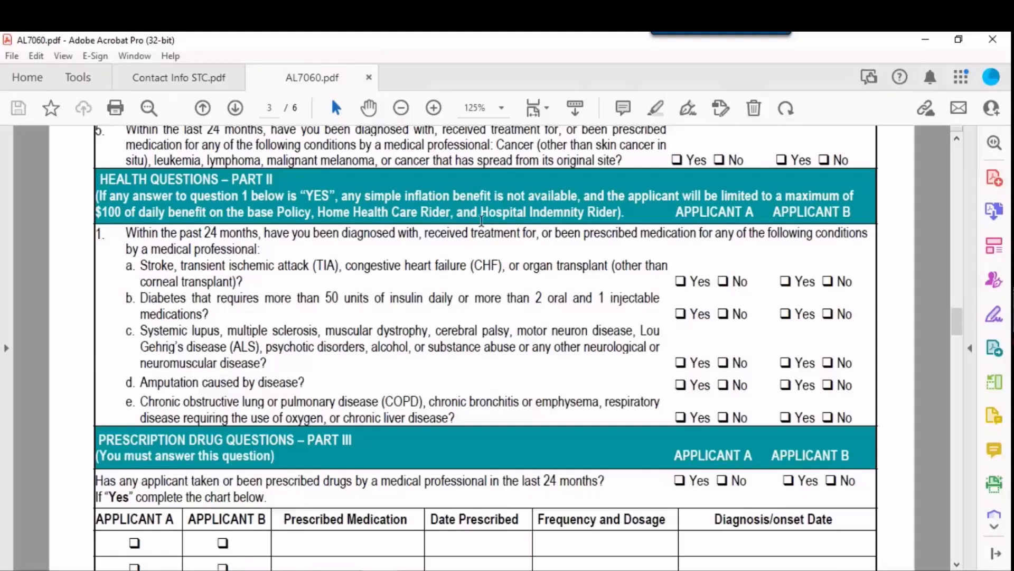
pyautogui.moveTo(542, 279)
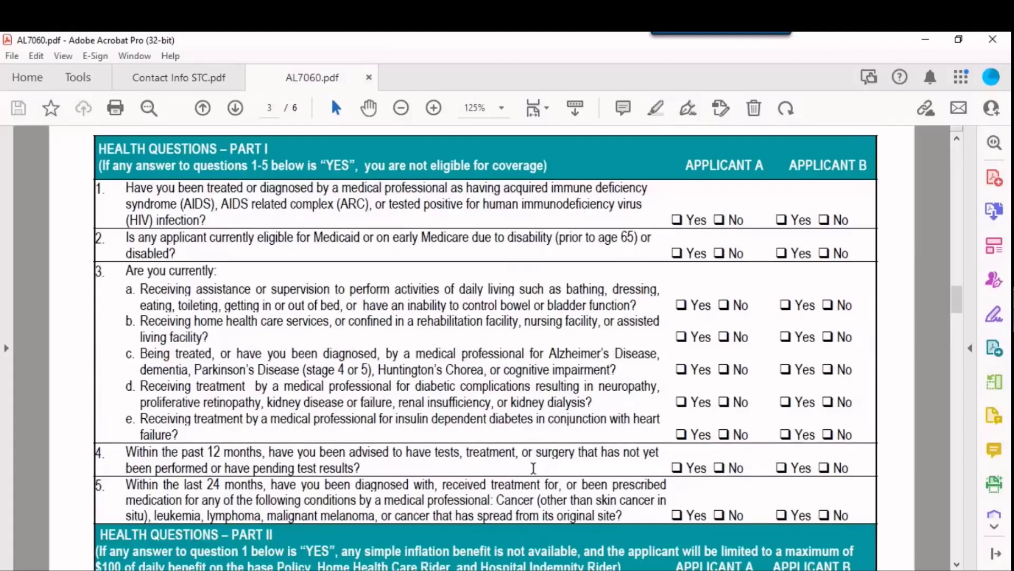
# Scroll page 3 to show Health Questions – Part I, questions 1–5.
pyautogui.scroll(-3)
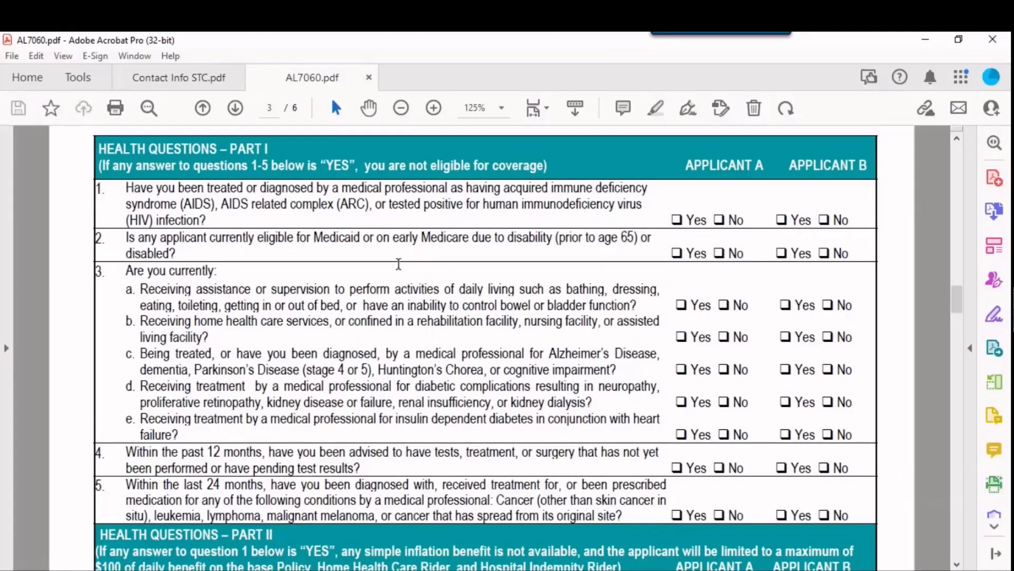
pyautogui.moveTo(419, 256)
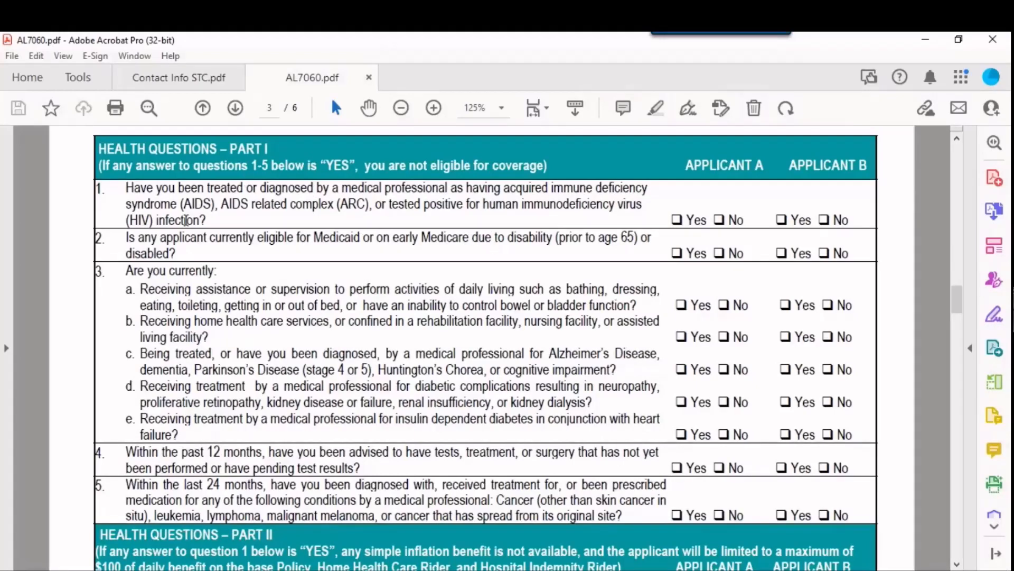
pyautogui.moveTo(398, 377)
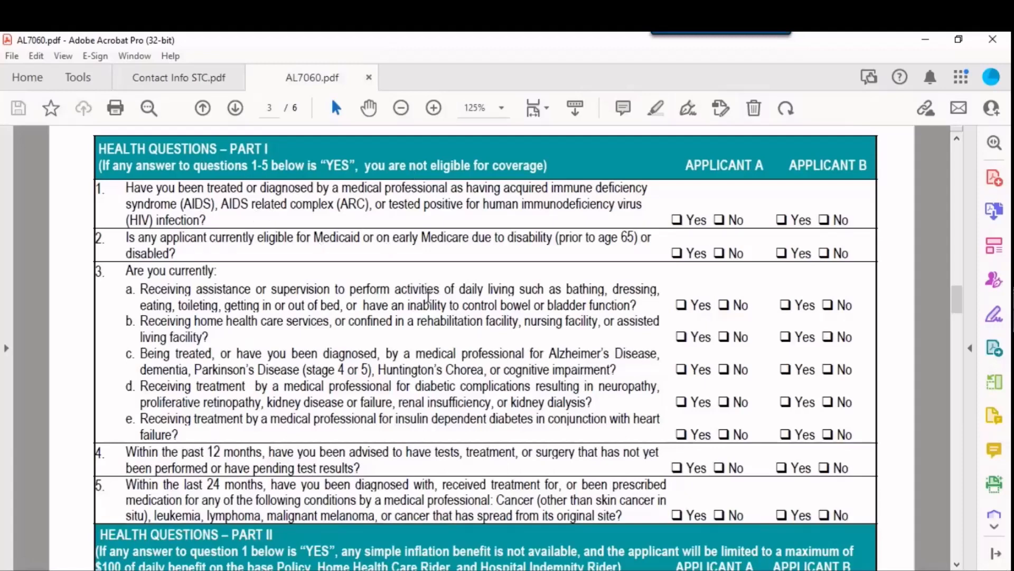
pyautogui.moveTo(383, 265)
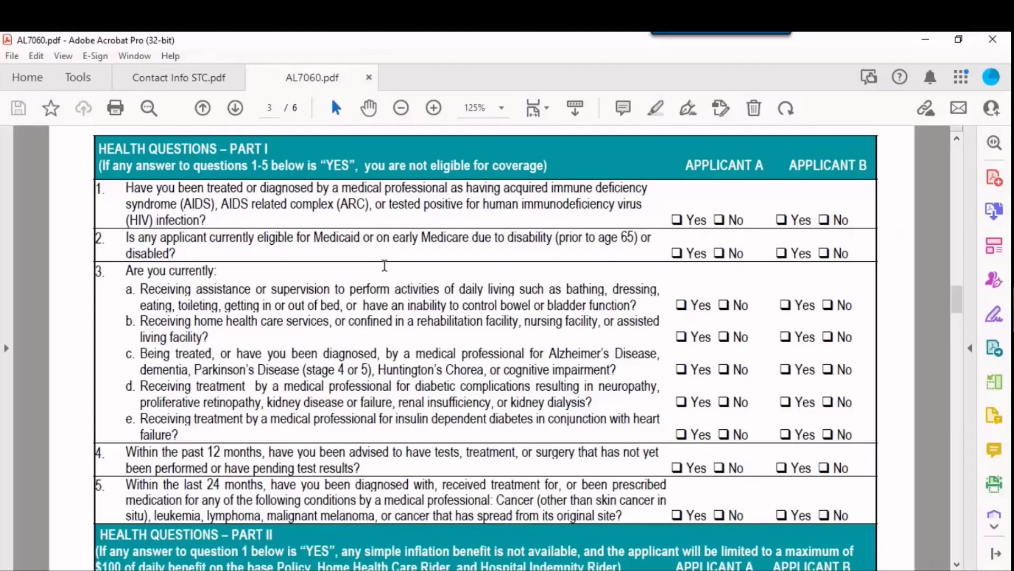
pyautogui.moveTo(174, 240)
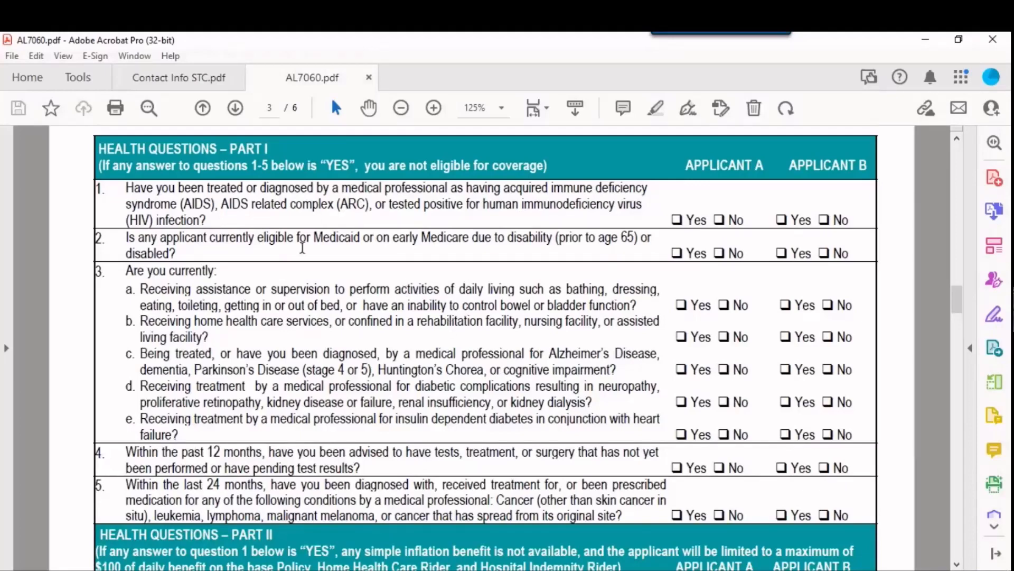
pyautogui.moveTo(598, 296)
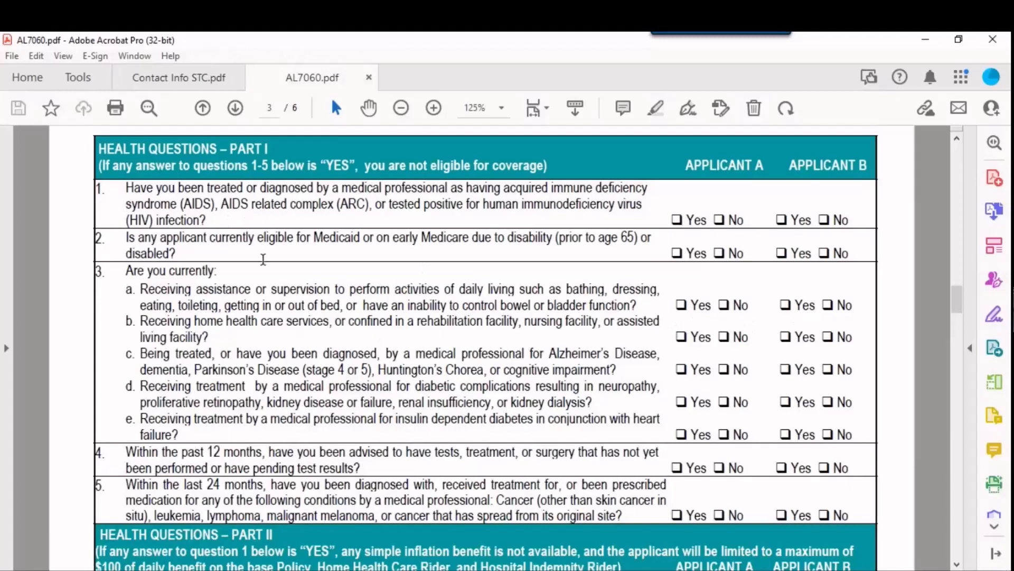
pyautogui.moveTo(399, 270)
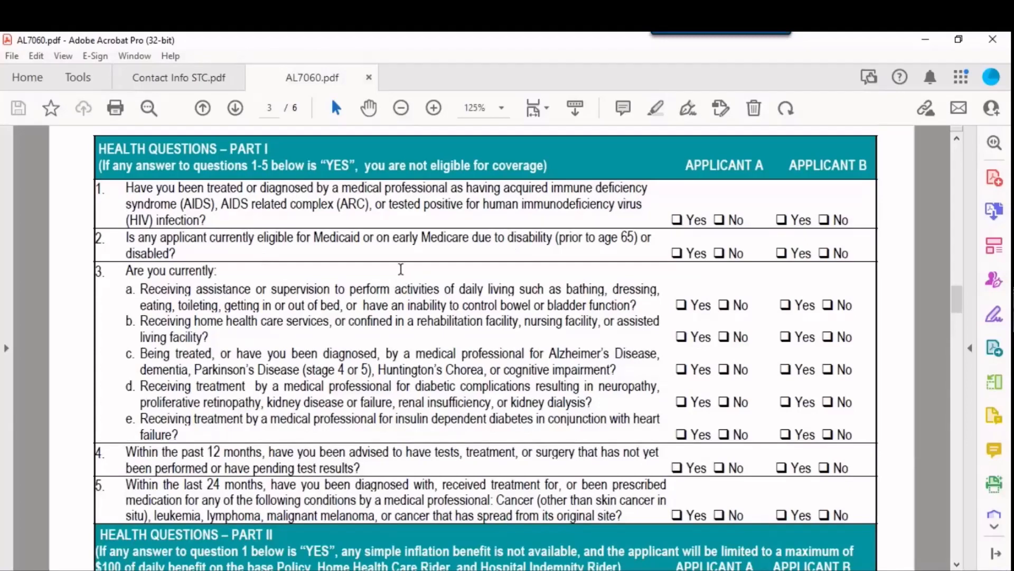
pyautogui.moveTo(317, 317)
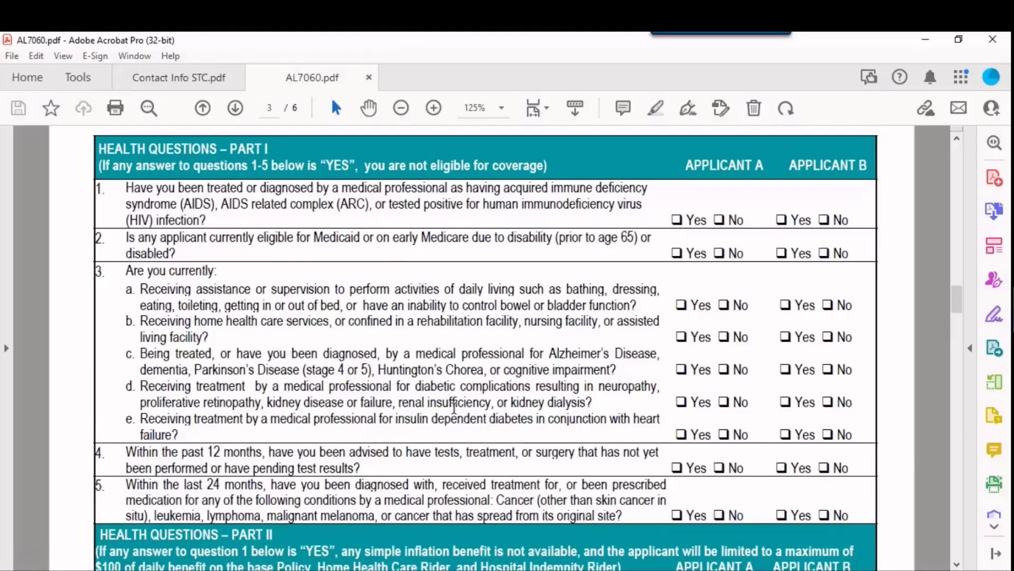
pyautogui.scroll(-3)
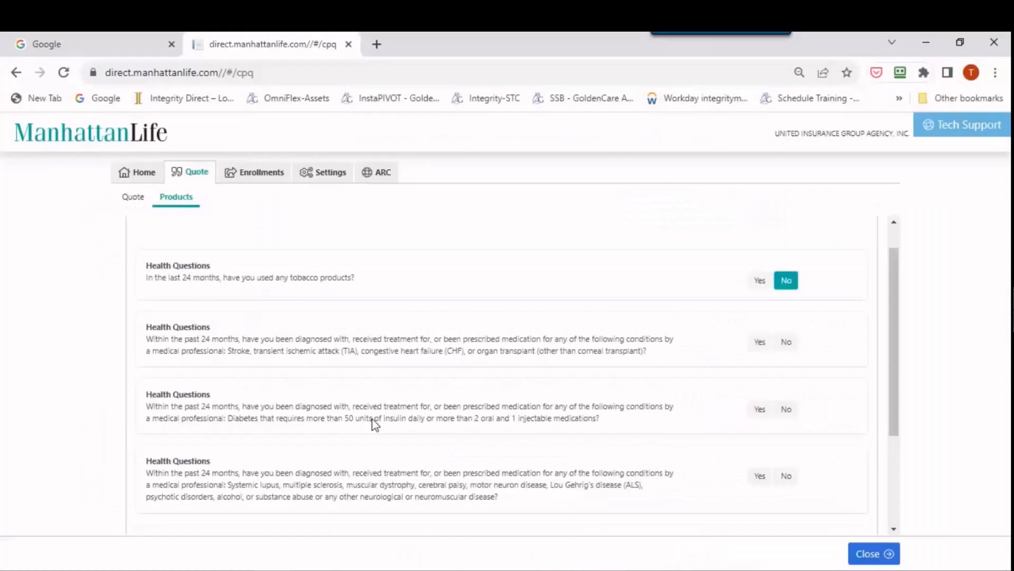
# Scroll the OmniFlex health questions through stroke, diabetes, neurological, amputation and COPD.
pyautogui.scroll(-3)
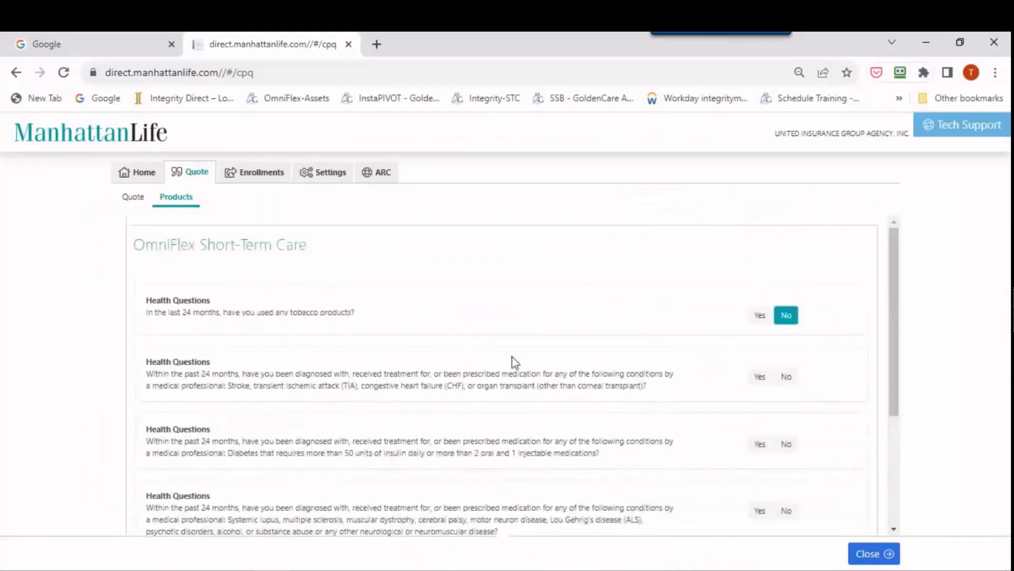
pyautogui.scroll(-3)
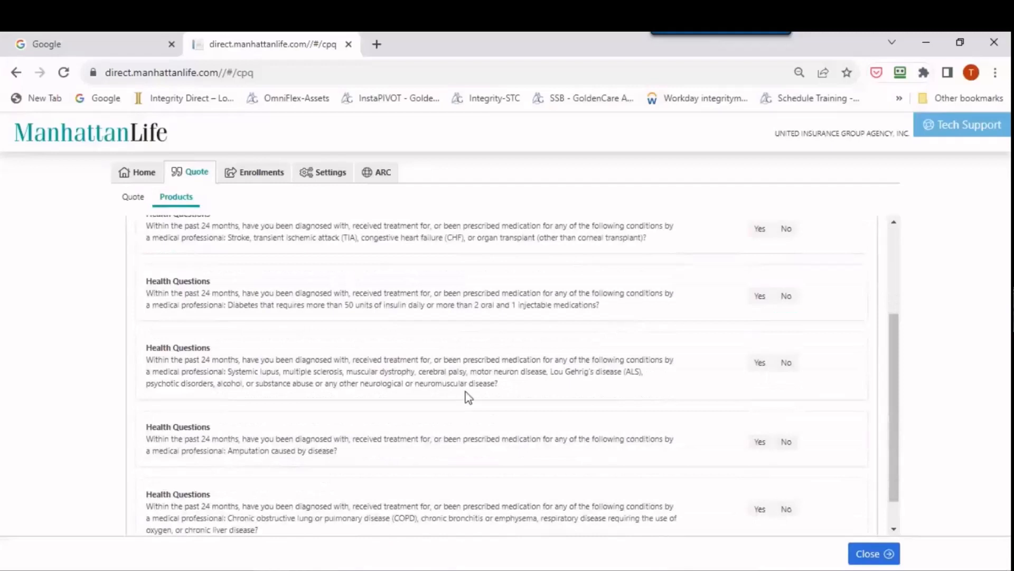
pyautogui.moveTo(405, 359)
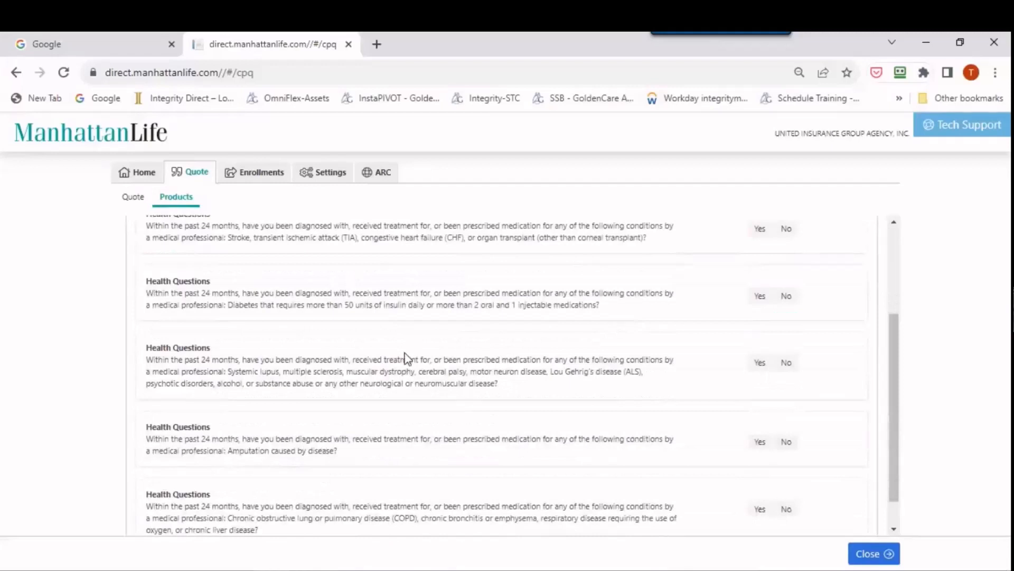
pyautogui.scroll(-3)
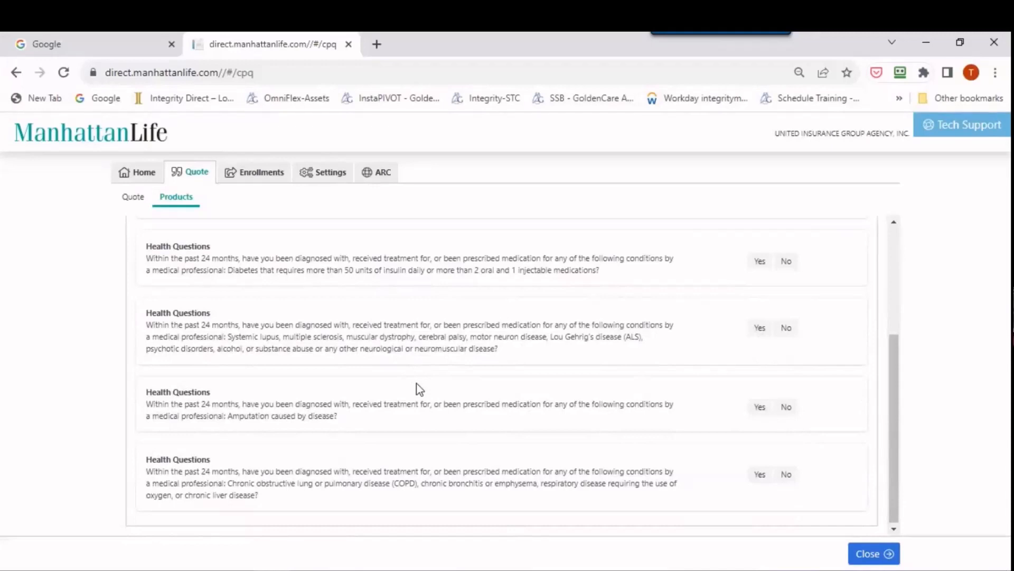
pyautogui.scroll(3)
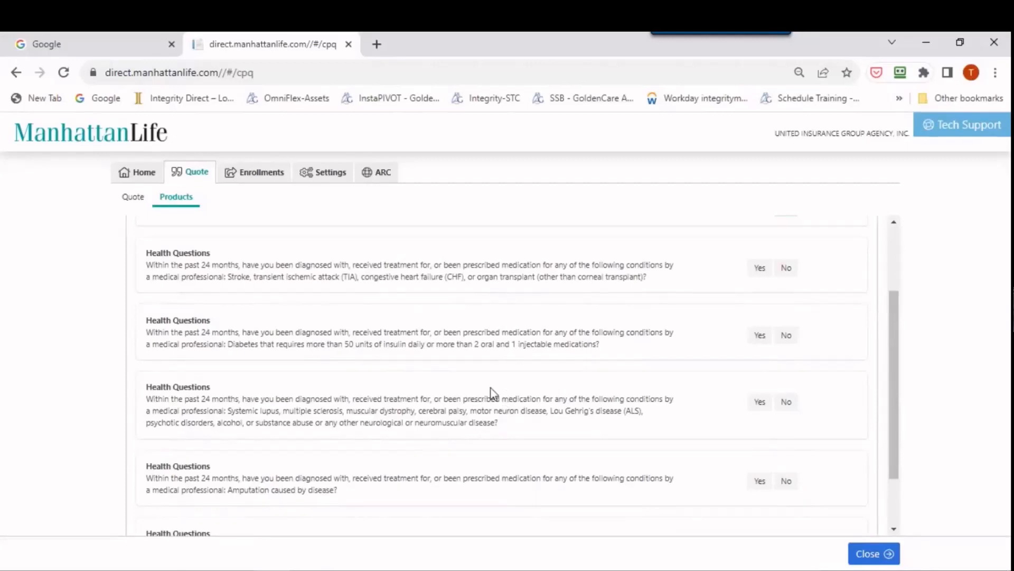
pyautogui.moveTo(501, 393)
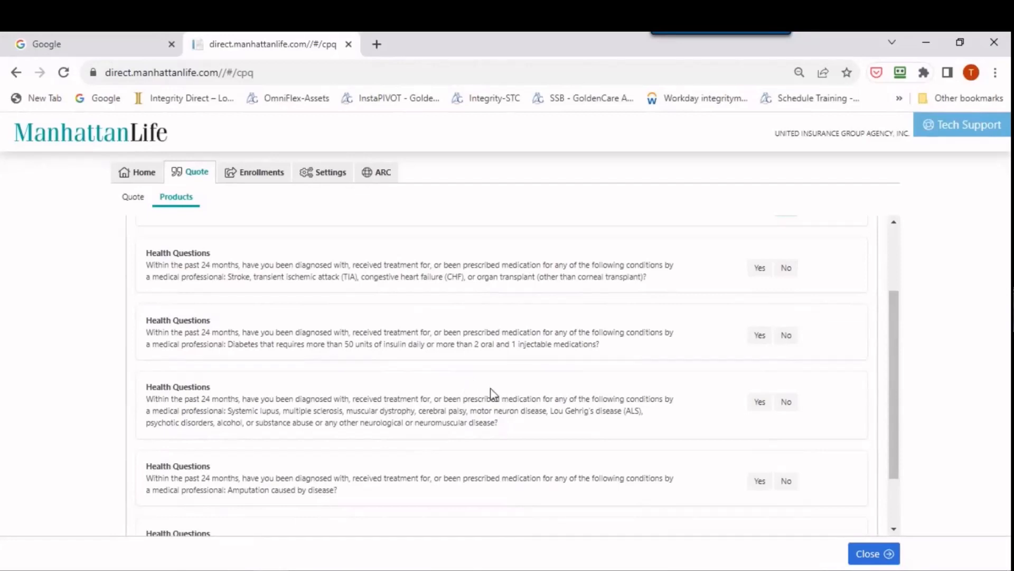
pyautogui.scroll(-3)
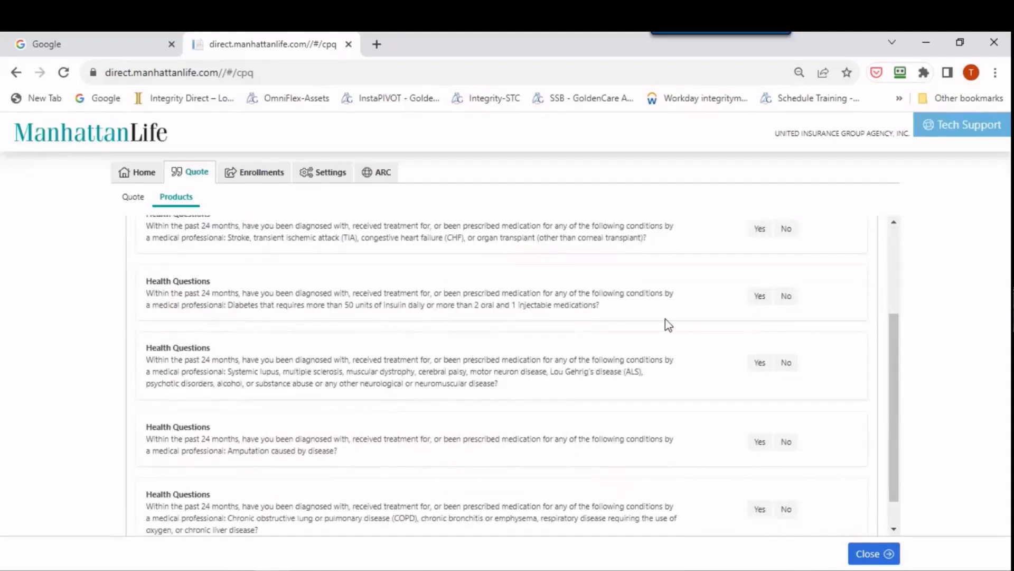
pyautogui.moveTo(539, 387)
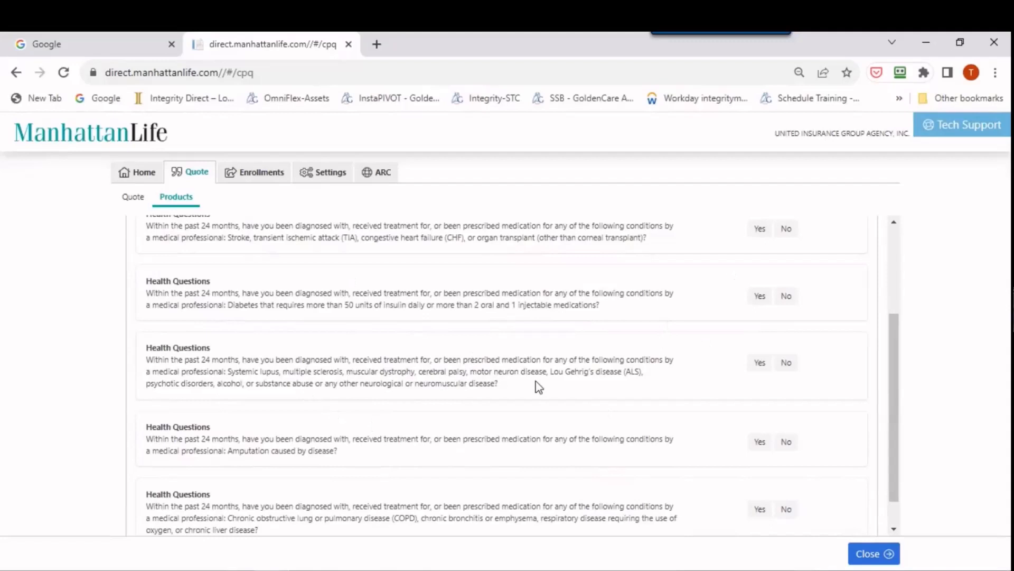